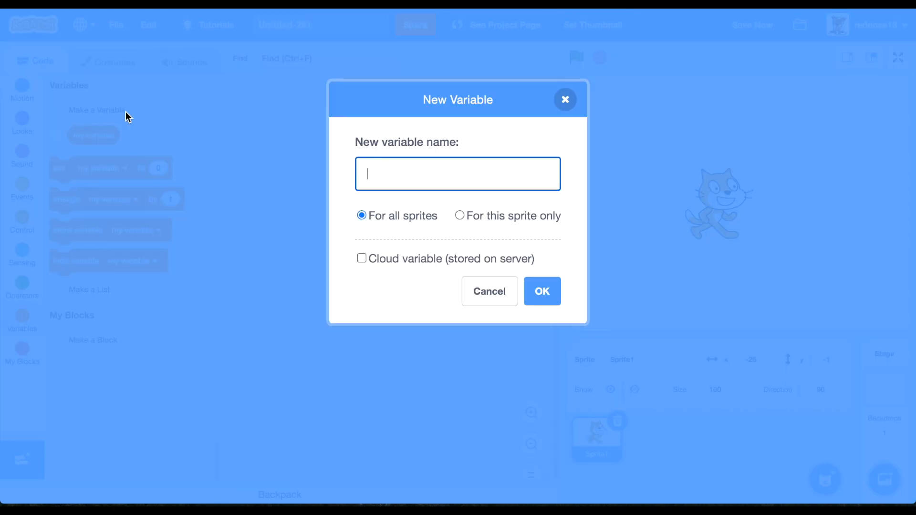
Step: Add variables Chat, Letter # (this sprite only), Chat #, and a cloud variable Chat
{"action": "type", "text": "C"}
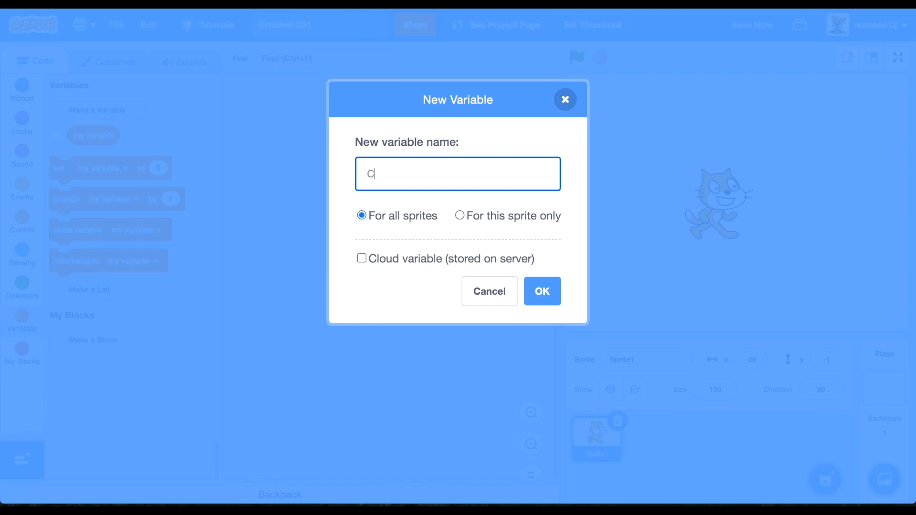
{"action": "left_click", "coordinate": [541, 292]}
{"action": "type", "text": "Letter"}
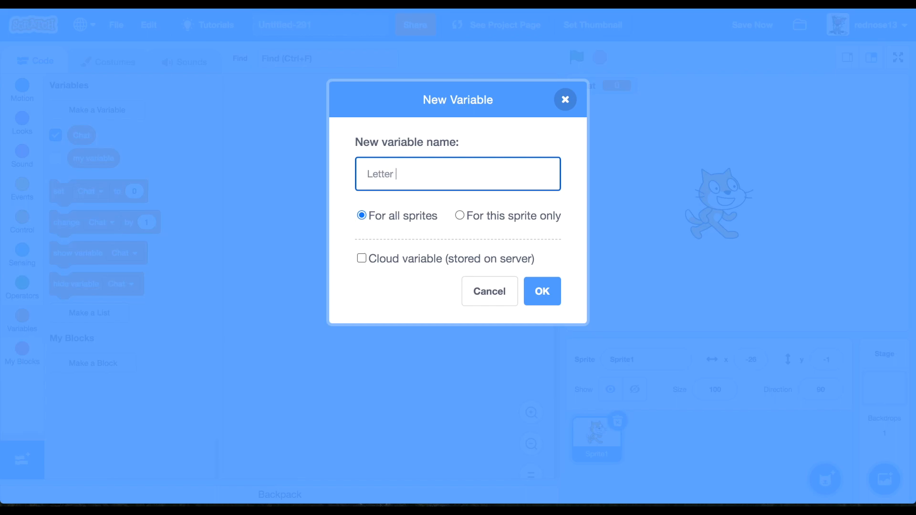
{"action": "left_click", "coordinate": [460, 215]}
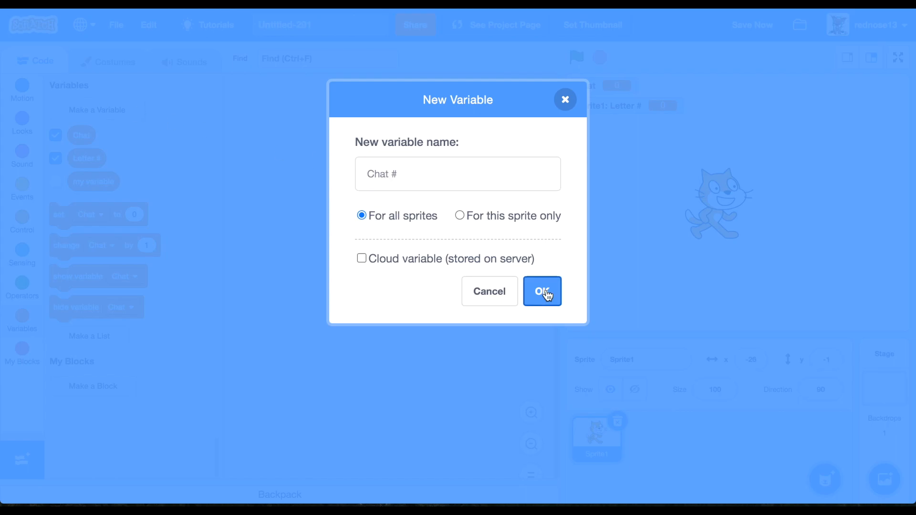
{"action": "left_click", "coordinate": [542, 292]}
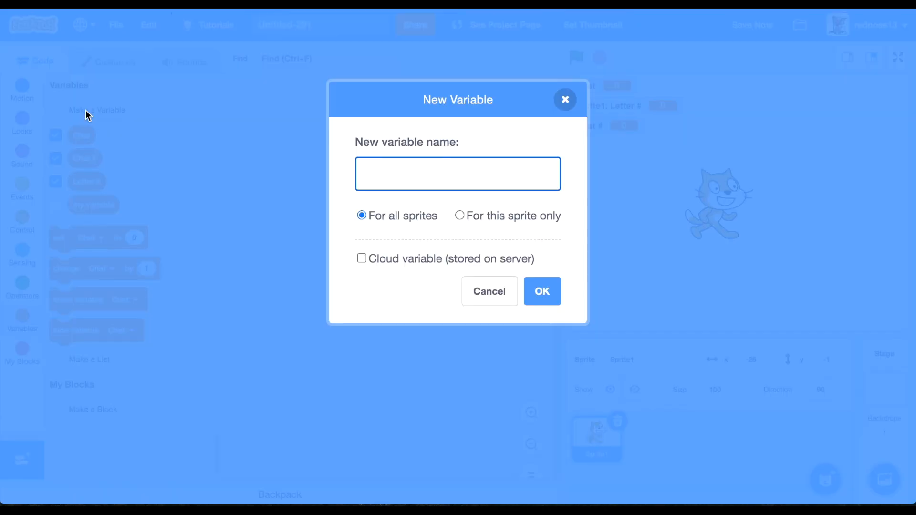
{"action": "type", "text": "Chat"}
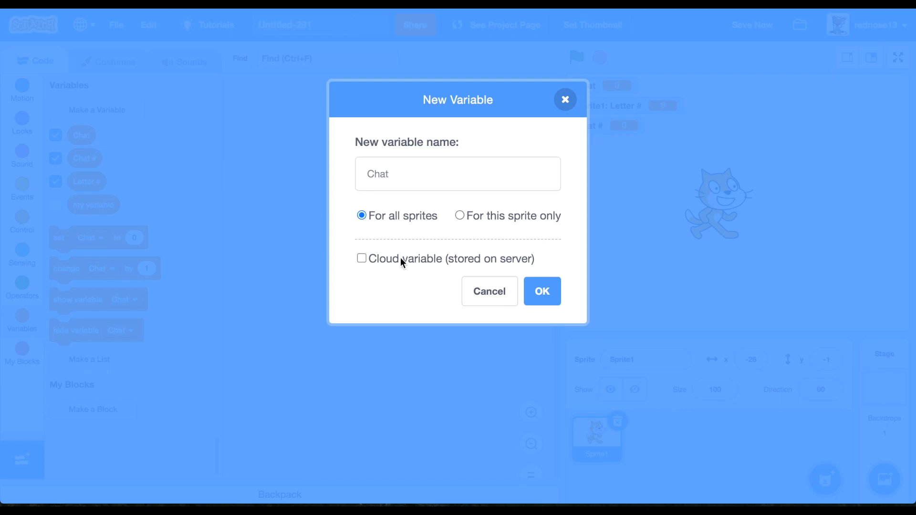
{"action": "left_click", "coordinate": [541, 291]}
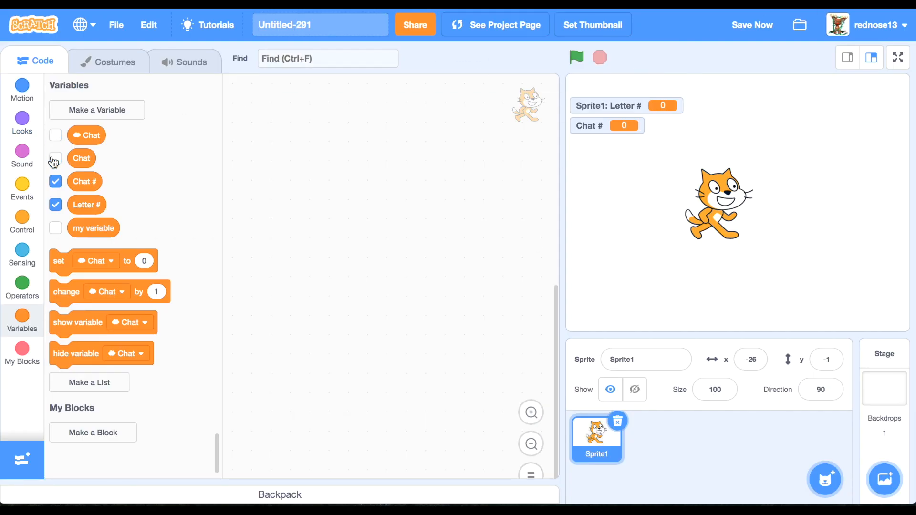
Step: Make two new lists named Chat Options and Chat
{"action": "left_click", "coordinate": [89, 382]}
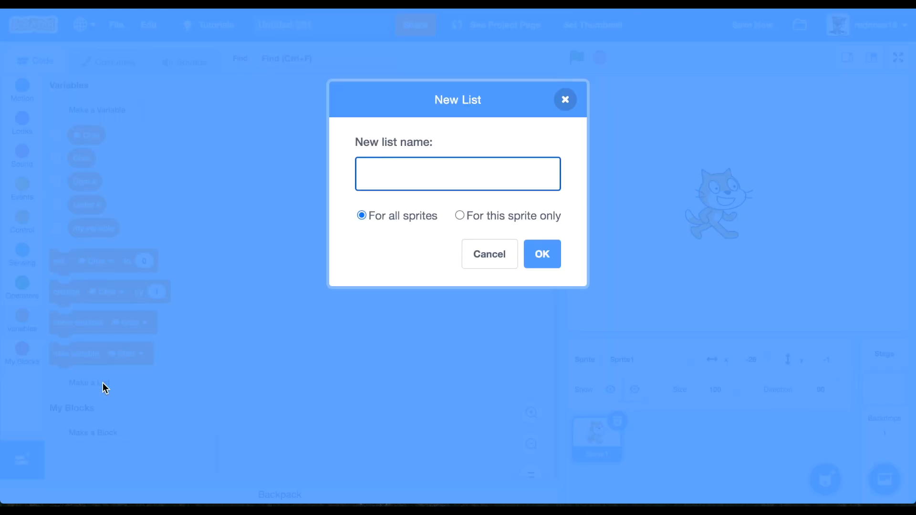
{"action": "type", "text": "Chat Opti"}
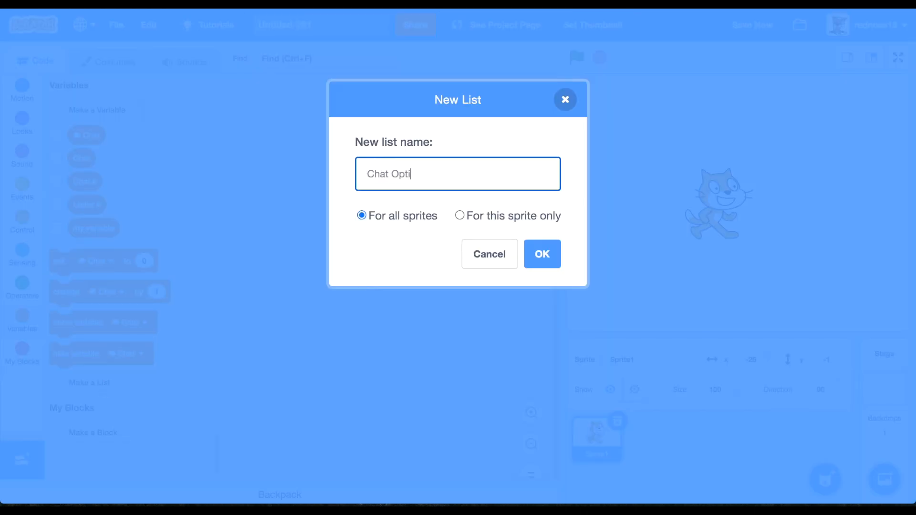
{"action": "left_click", "coordinate": [541, 254]}
{"action": "type", "text": "Cha"}
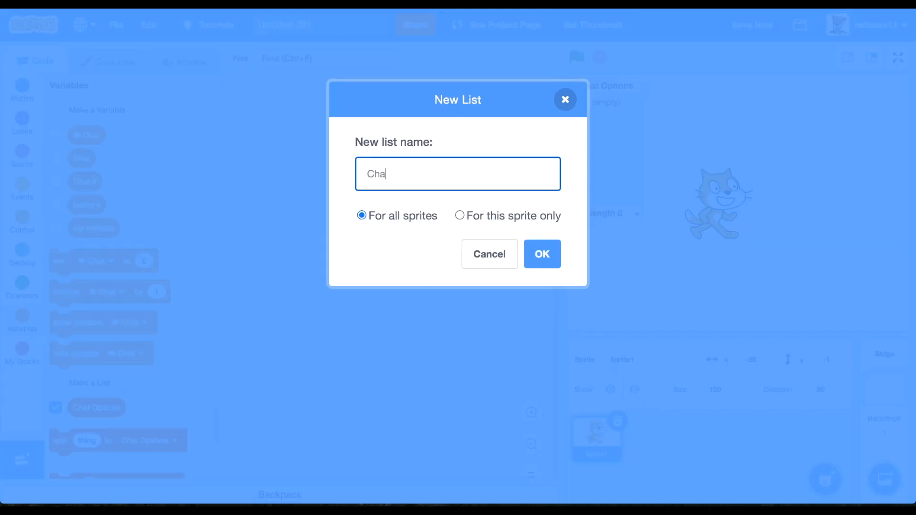
{"action": "left_click", "coordinate": [541, 255]}
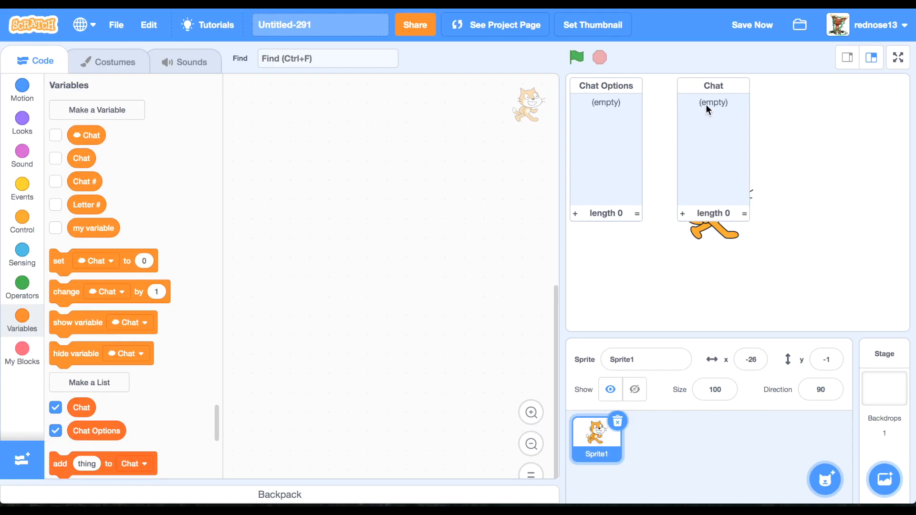
Step: Add the items Hi, Hello and 'How are you?' to the Chat Options list
{"action": "left_click", "coordinate": [575, 213]}
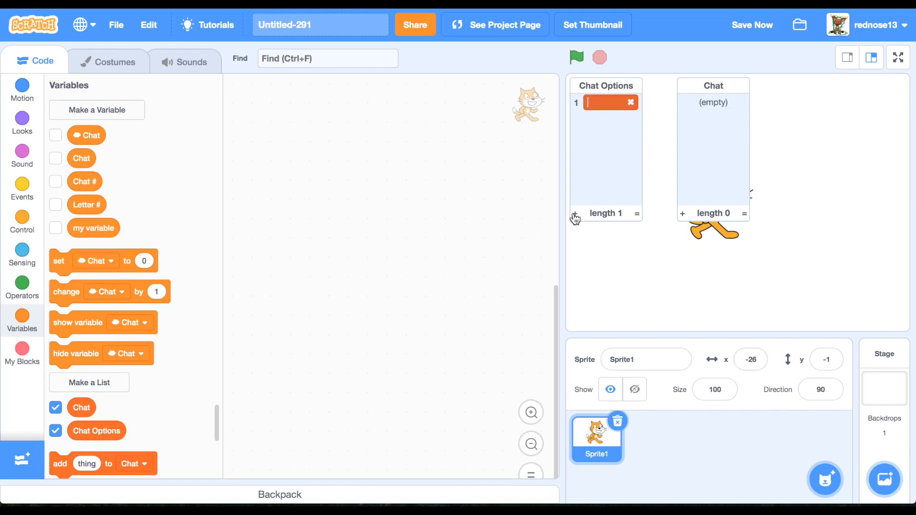
{"action": "type", "text": "H"}
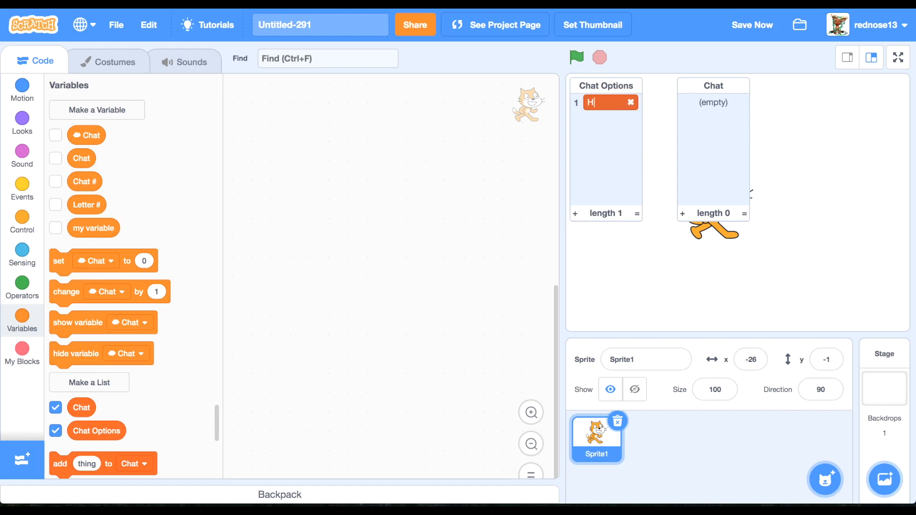
{"action": "left_click", "coordinate": [575, 213]}
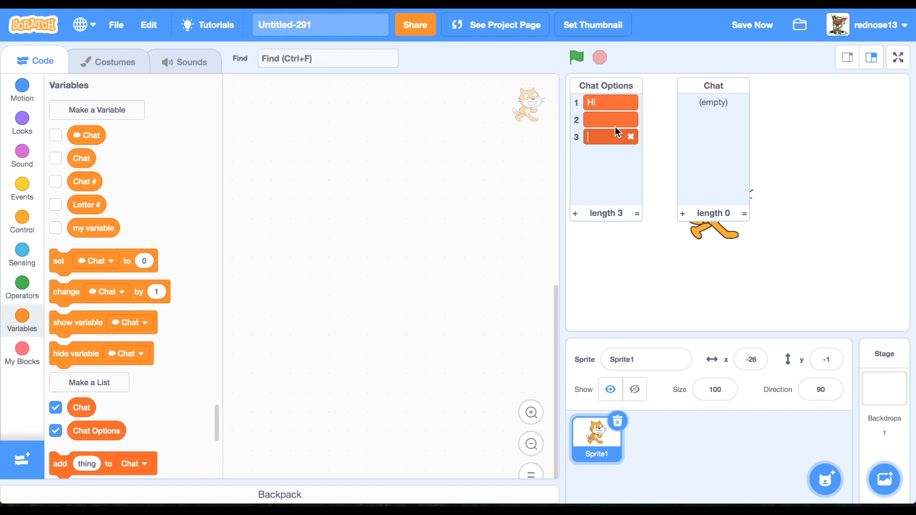
{"action": "type", "text": "Hello"}
{"action": "type", "text": "Ho"}
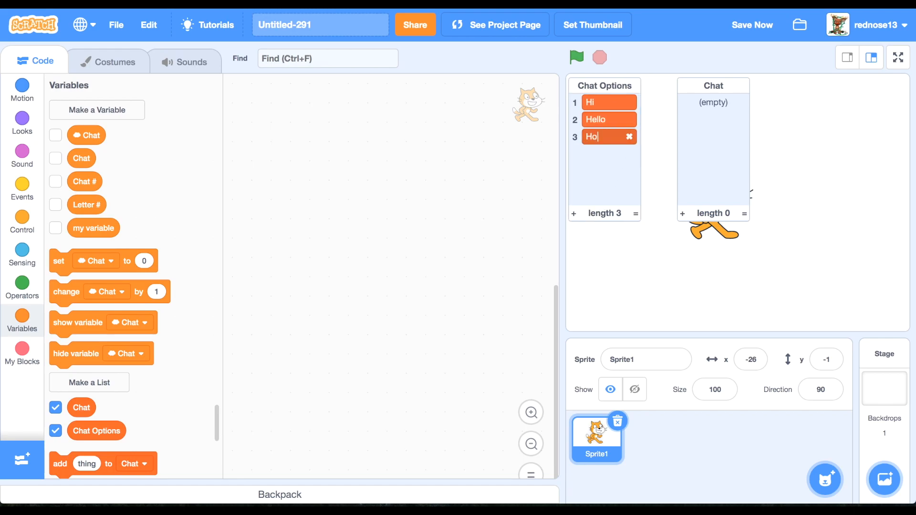
{"action": "type", "text": "are you?"}
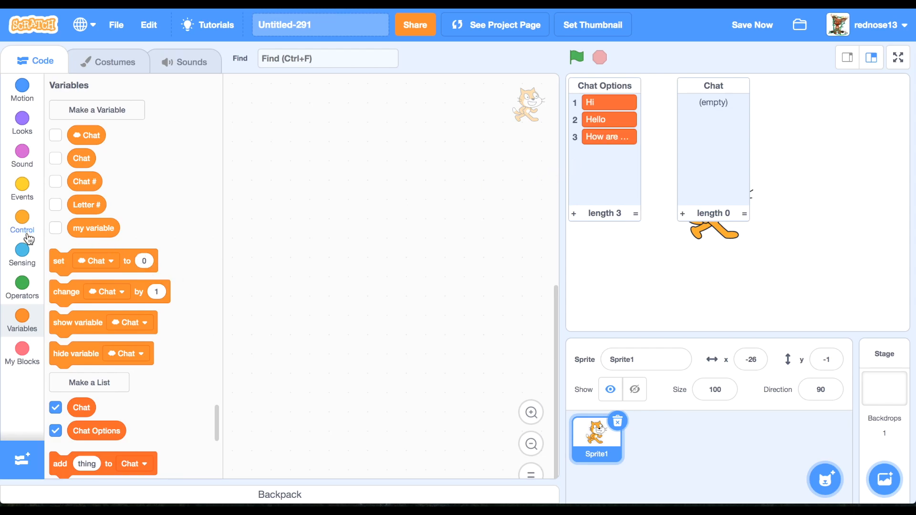
{"action": "mouse_move", "coordinate": [23, 322]}
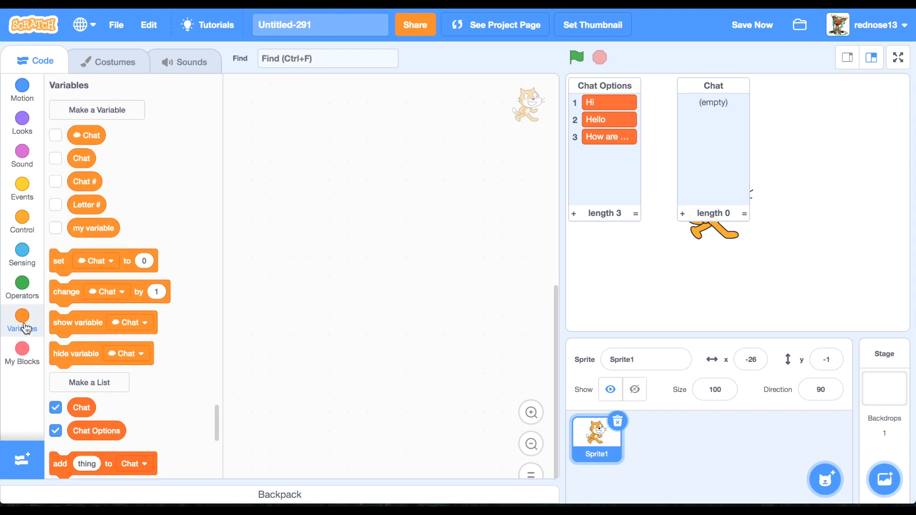
Step: Place a green-flag hat and create block 'set Chat List' running without screen refresh
{"action": "left_click", "coordinate": [21, 185]}
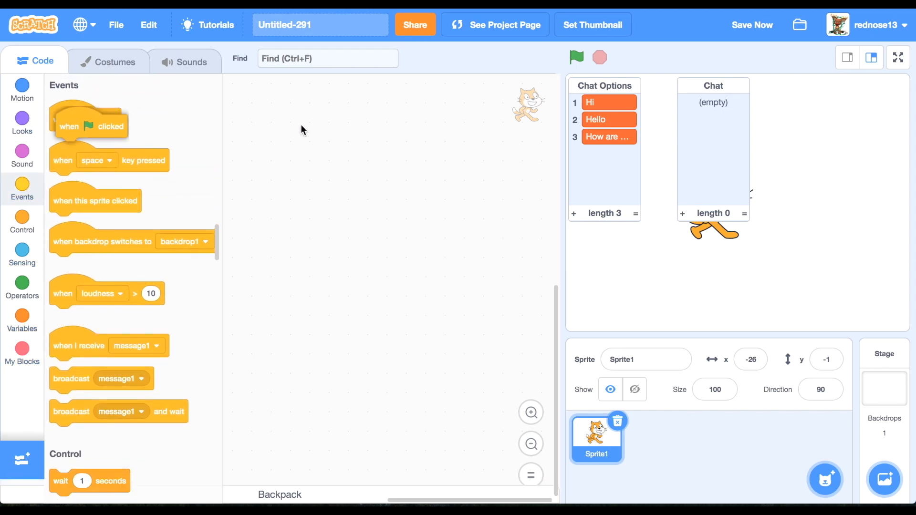
{"action": "left_click", "coordinate": [21, 349]}
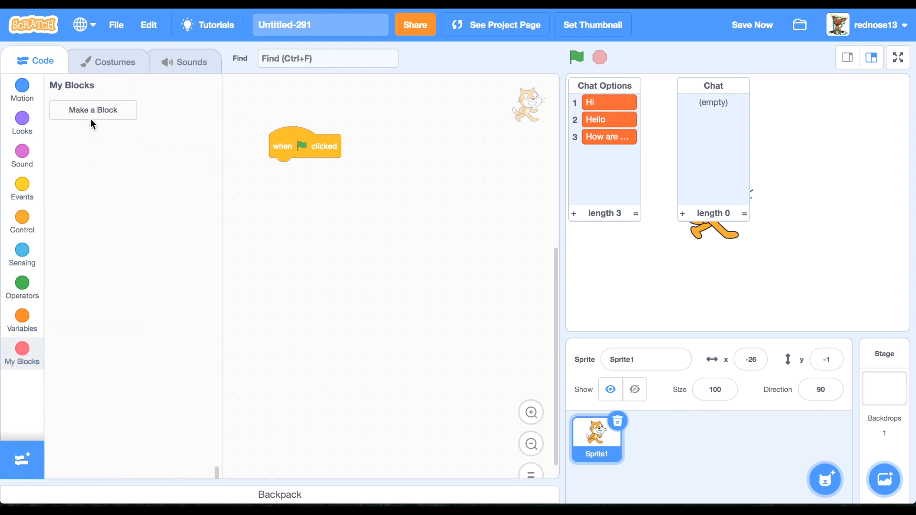
{"action": "left_click", "coordinate": [92, 110]}
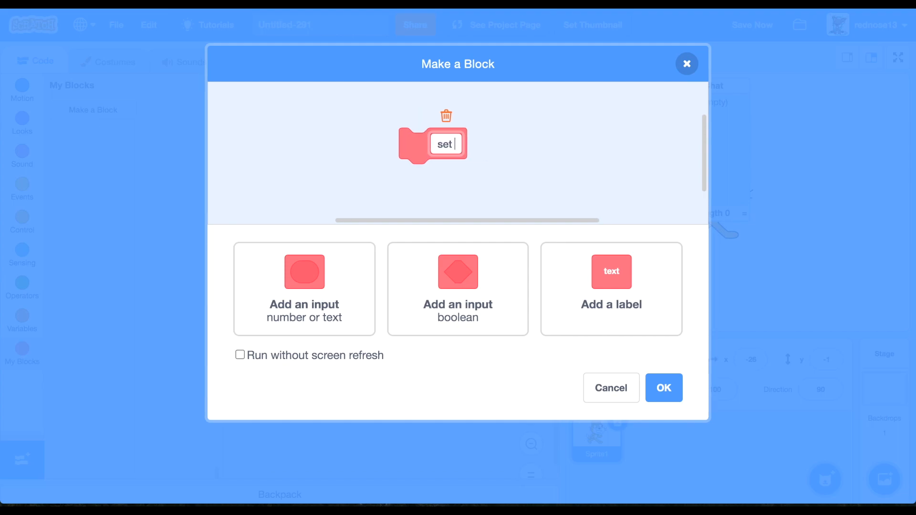
{"action": "type", "text": "Chat Li"}
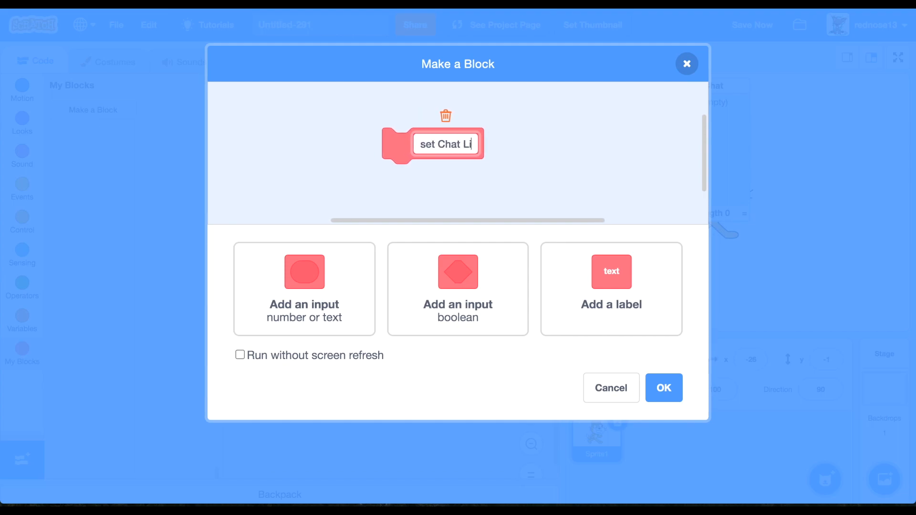
{"action": "left_click", "coordinate": [240, 355]}
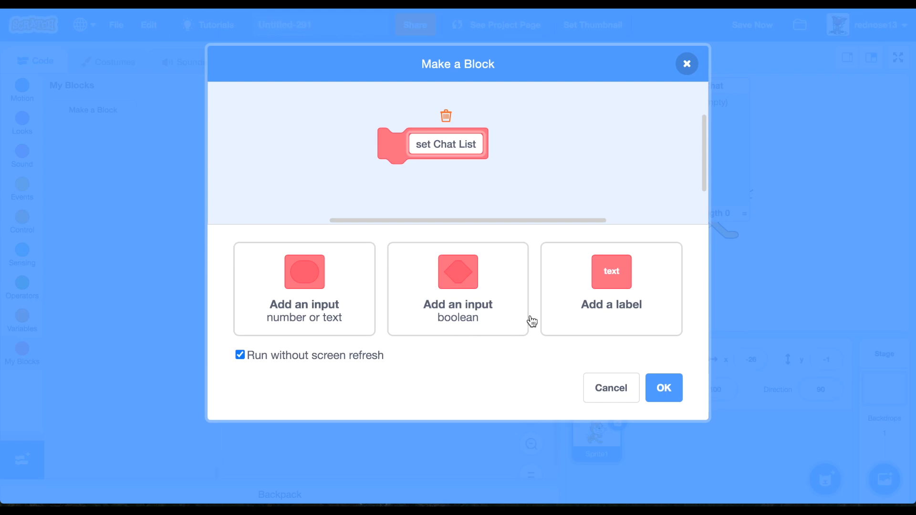
{"action": "left_click", "coordinate": [663, 388]}
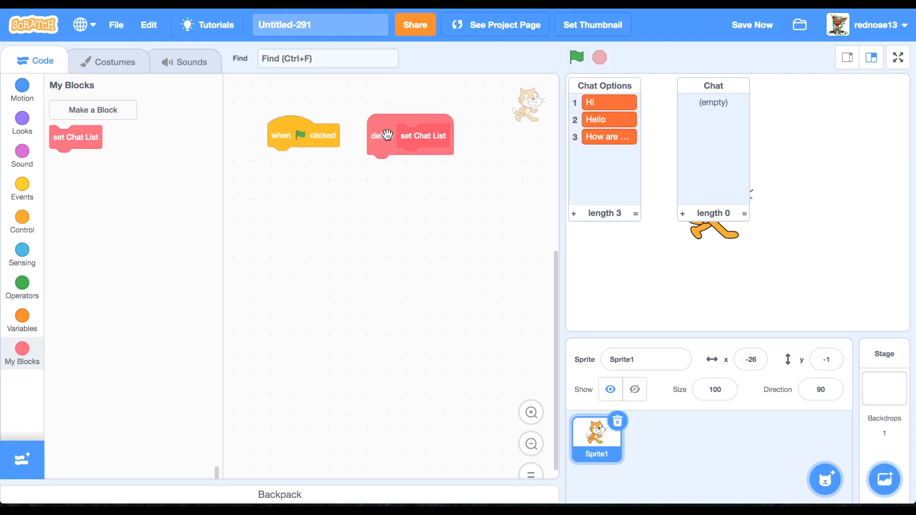
Step: Assemble the forever loop calling set Chat List and a set Letter # block
{"action": "left_click", "coordinate": [21, 222]}
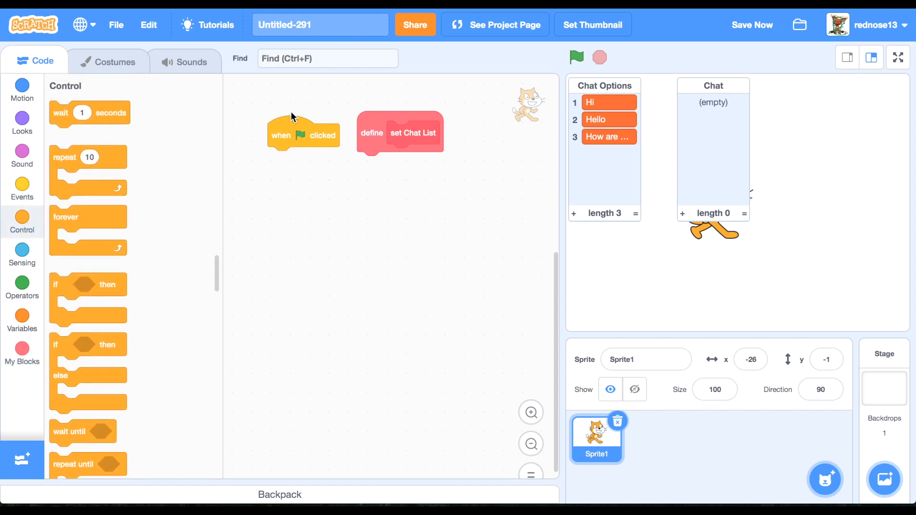
{"action": "left_click", "coordinate": [21, 318]}
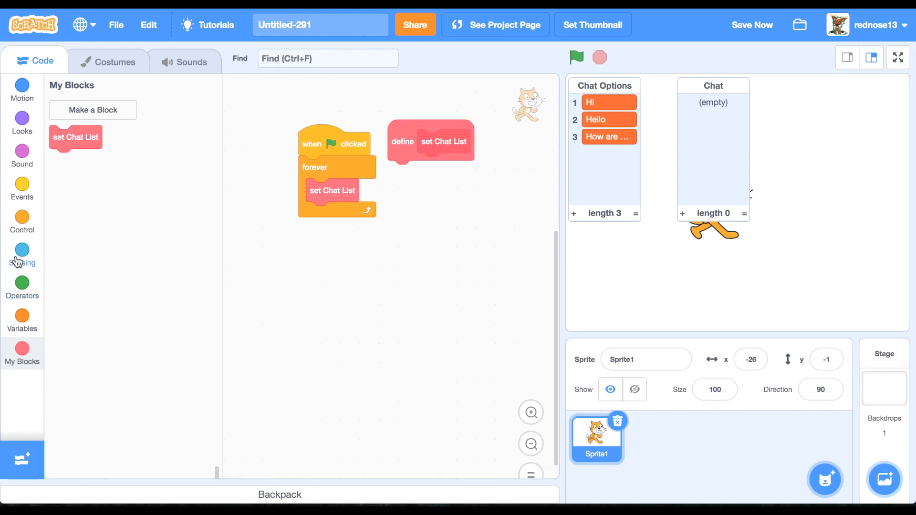
{"action": "left_click", "coordinate": [22, 320]}
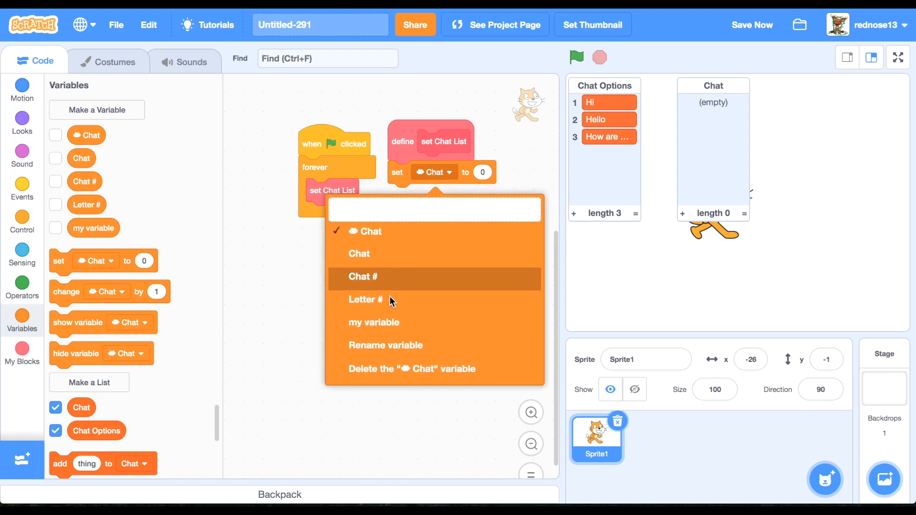
{"action": "left_click", "coordinate": [366, 299]}
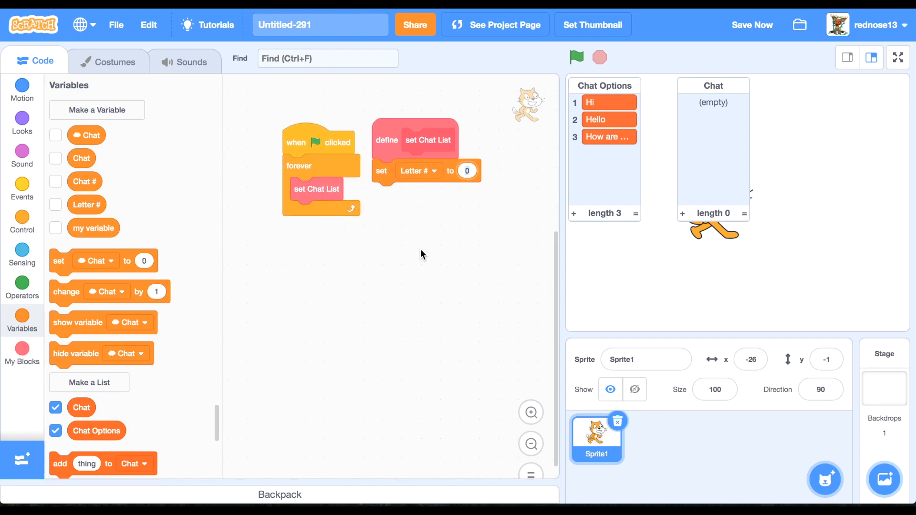
{"action": "left_click", "coordinate": [22, 223]}
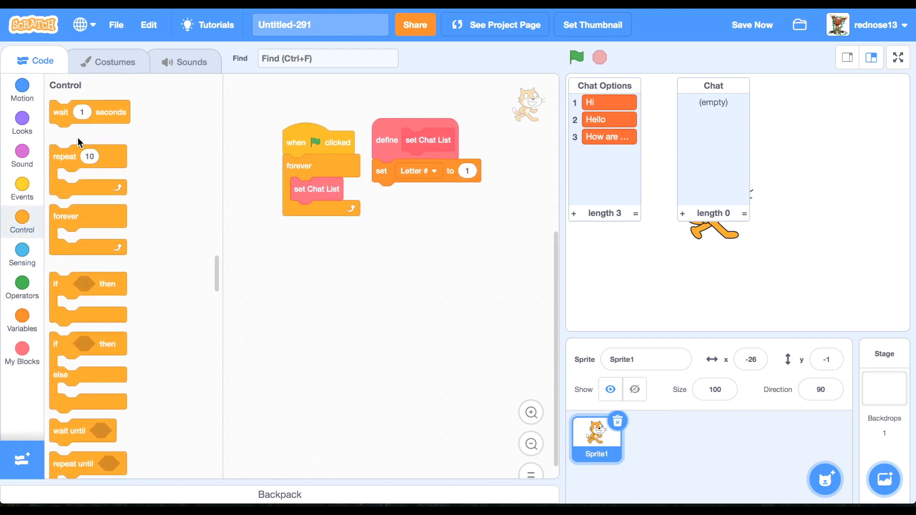
{"action": "left_click", "coordinate": [22, 321]}
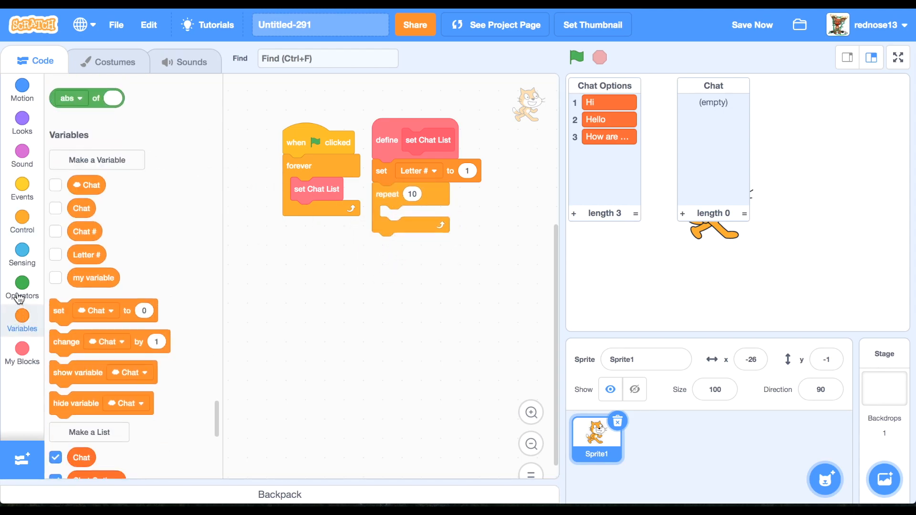
{"action": "left_click", "coordinate": [21, 286]}
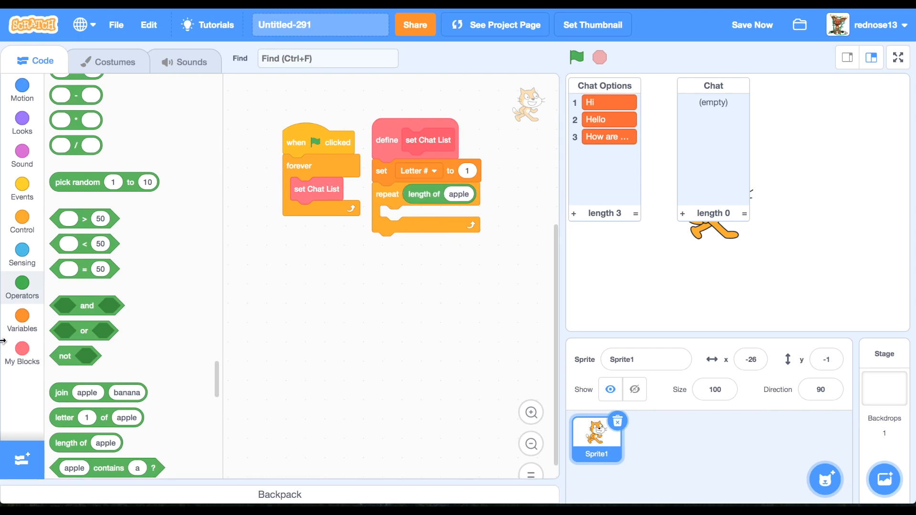
{"action": "left_click", "coordinate": [22, 320]}
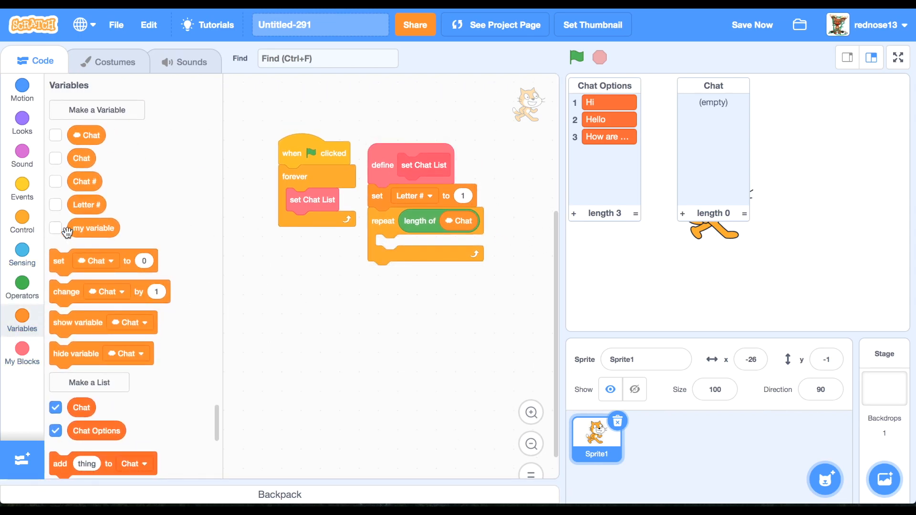
{"action": "left_click", "coordinate": [22, 222]}
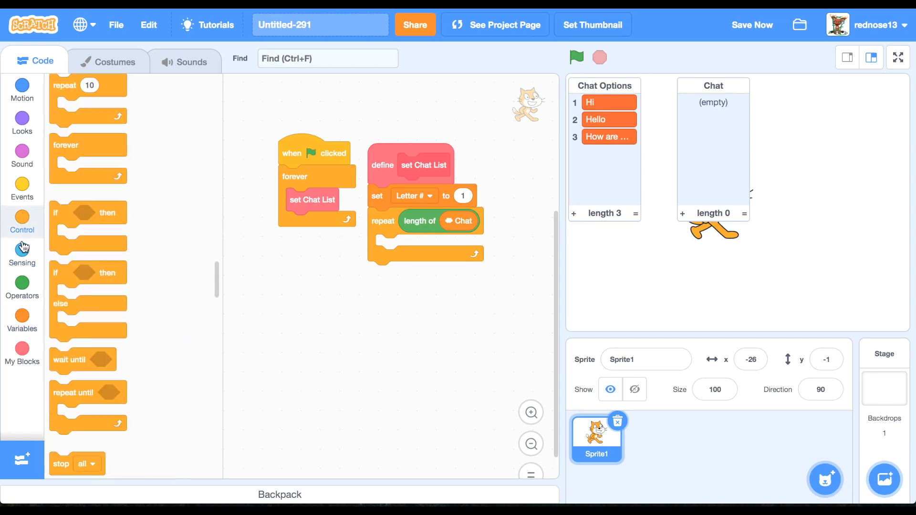
Step: Inside the repeat, set Chat to item (letter Letter # of Chat) of Chat
{"action": "left_click", "coordinate": [21, 321]}
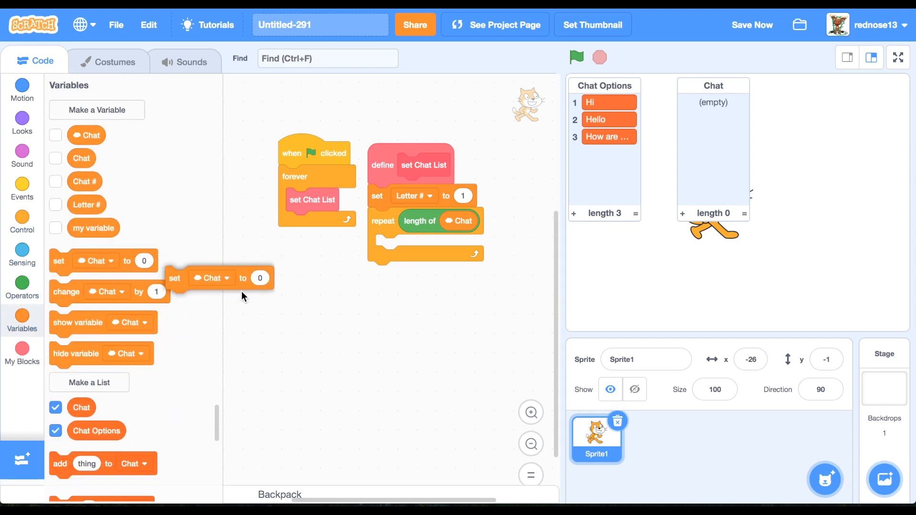
{"action": "left_click", "coordinate": [419, 245]}
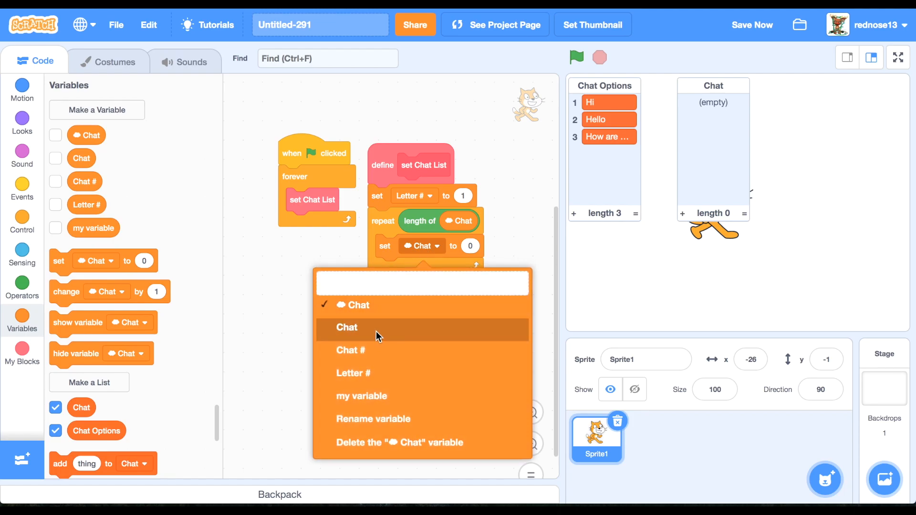
{"action": "left_click", "coordinate": [22, 222]}
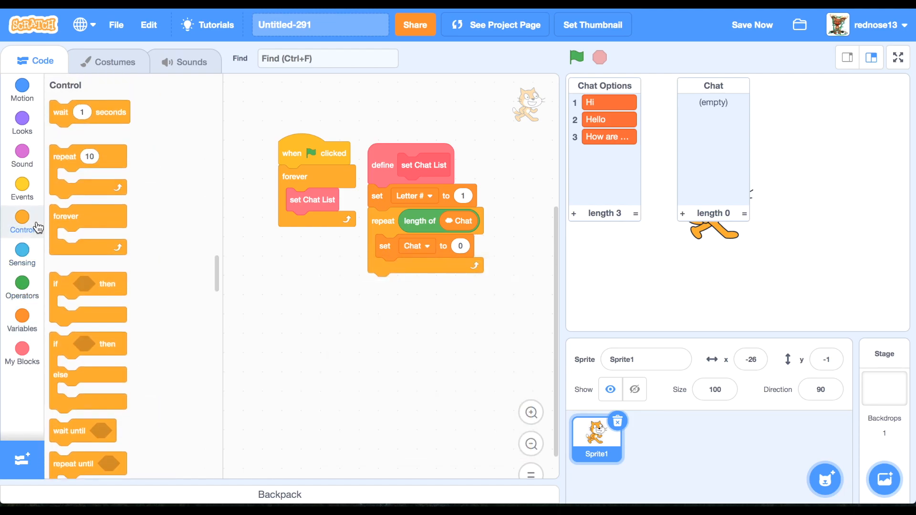
{"action": "mouse_move", "coordinate": [81, 286]}
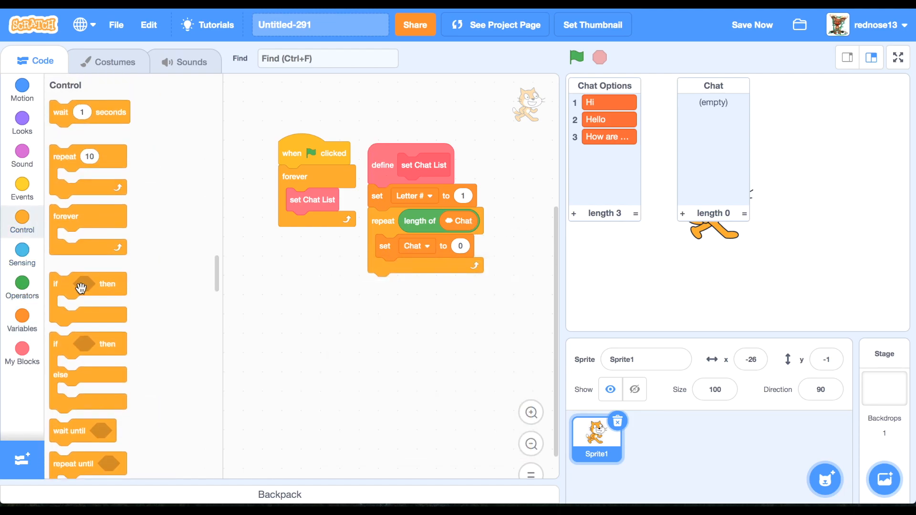
{"action": "left_click", "coordinate": [22, 317]}
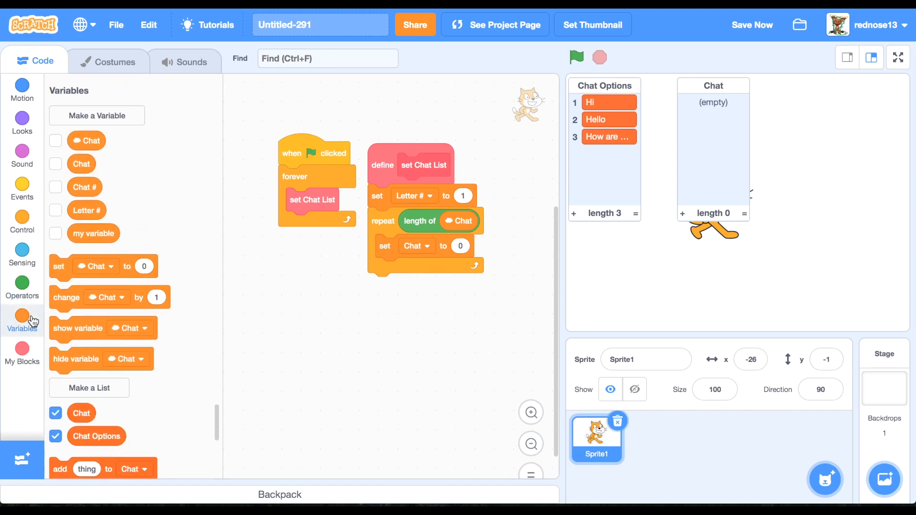
{"action": "left_click", "coordinate": [22, 283]}
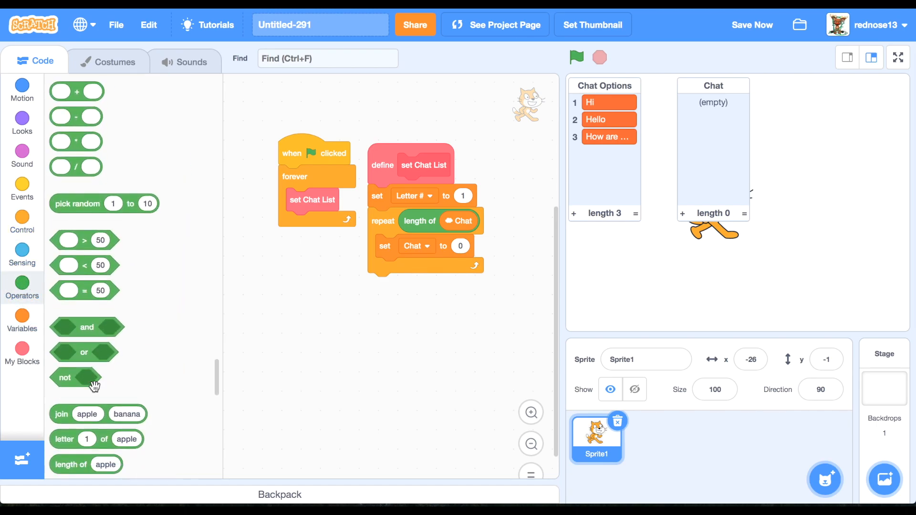
{"action": "left_click", "coordinate": [22, 320]}
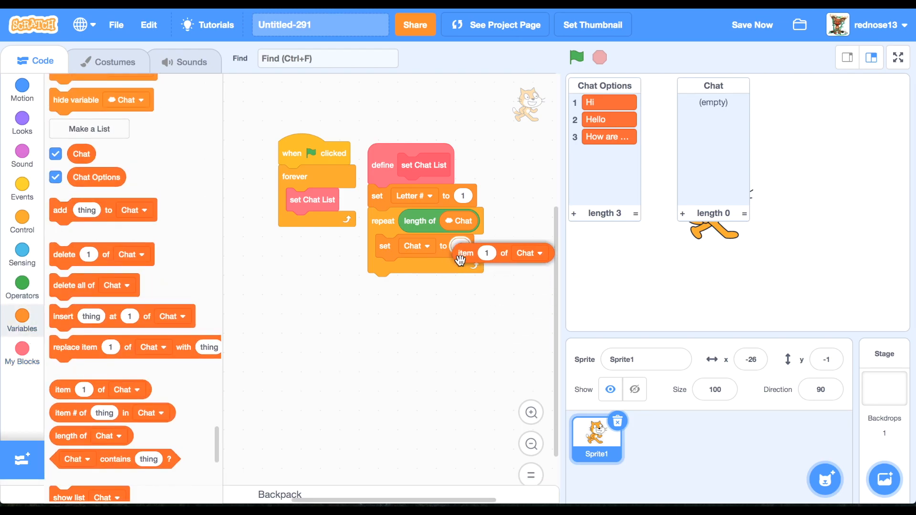
{"action": "left_click", "coordinate": [21, 251]}
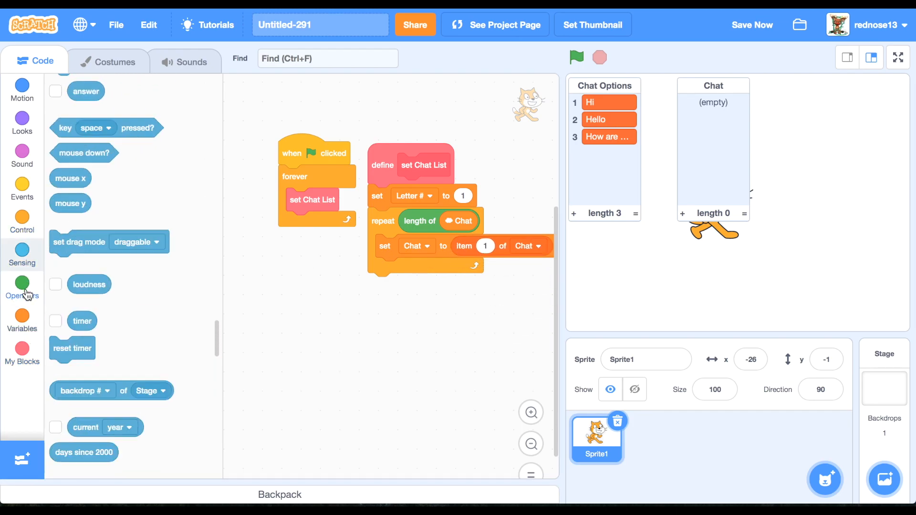
{"action": "left_click", "coordinate": [21, 284]}
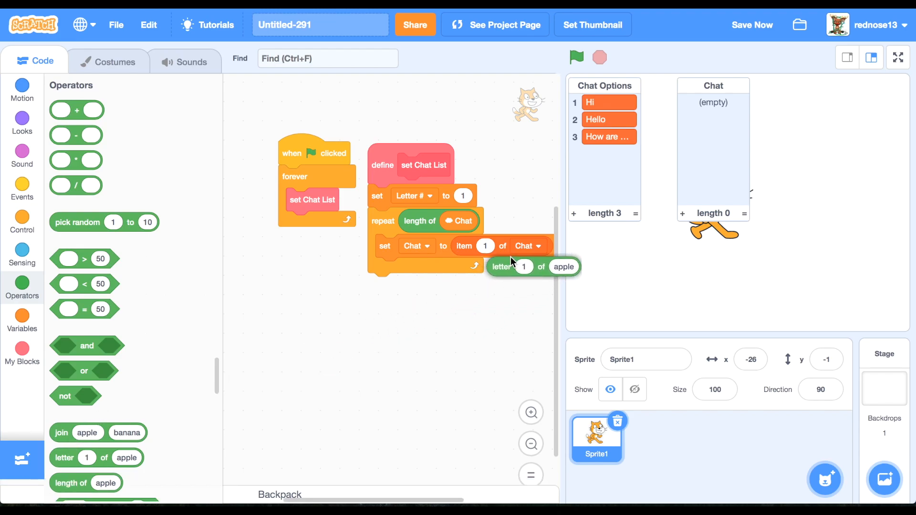
{"action": "left_click", "coordinate": [21, 319]}
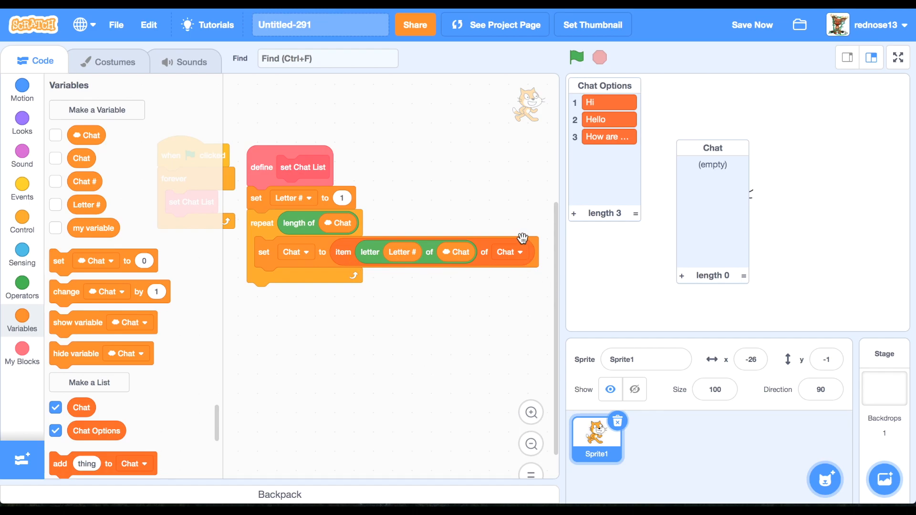
Step: Tidy the scripts and add change Letter # by 1 to the loop
{"action": "left_click", "coordinate": [507, 252]}
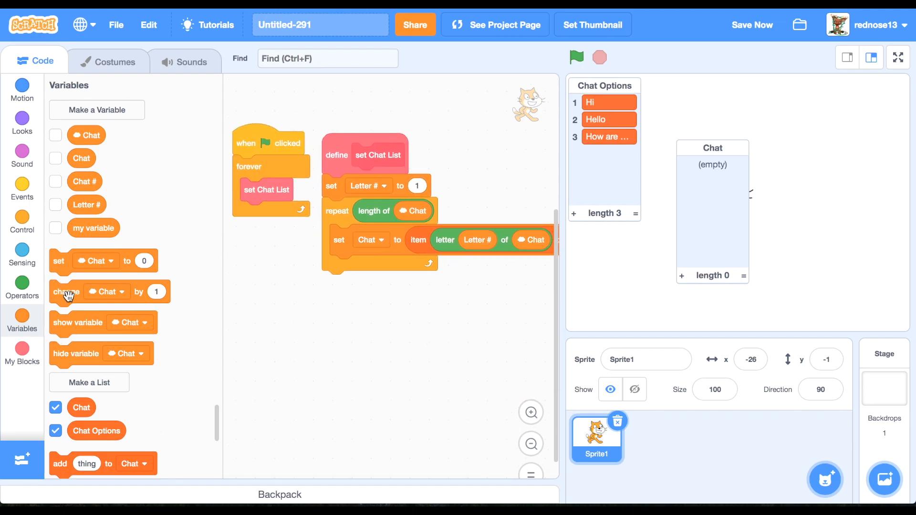
{"action": "left_click", "coordinate": [387, 268]}
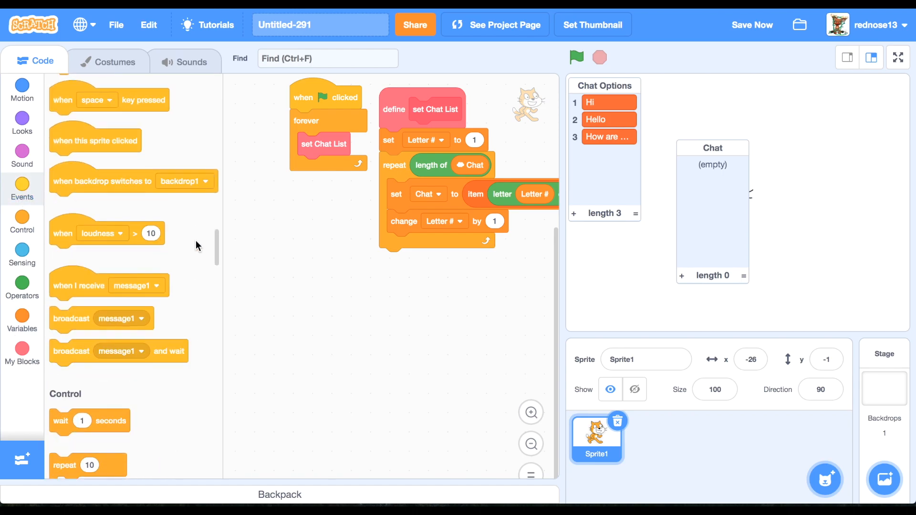
{"action": "left_click", "coordinate": [22, 349]}
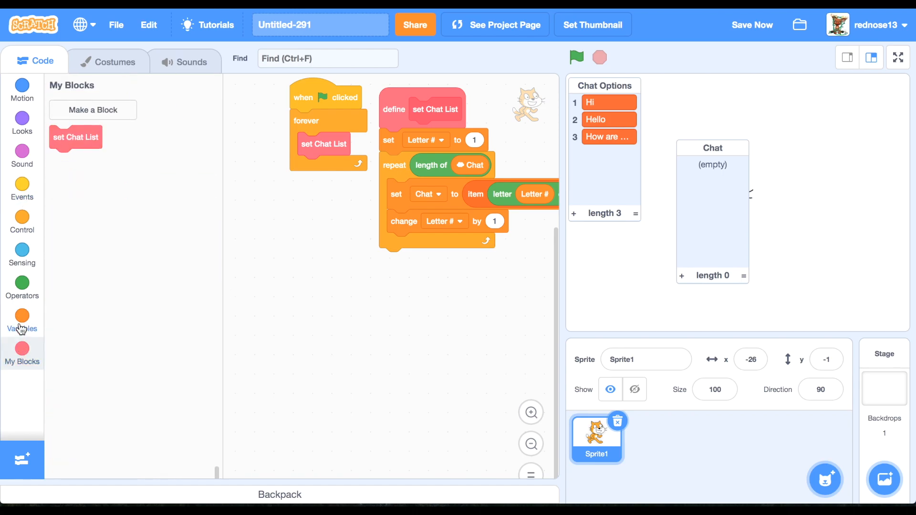
Step: Add delete all of Chat and add Chat to Chat, then place three key-press hats
{"action": "left_click", "coordinate": [22, 319]}
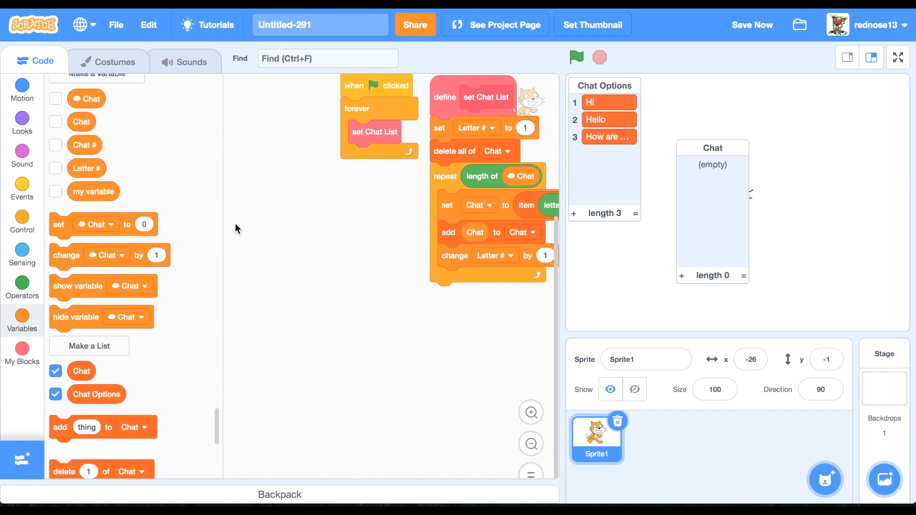
{"action": "left_click", "coordinate": [21, 186]}
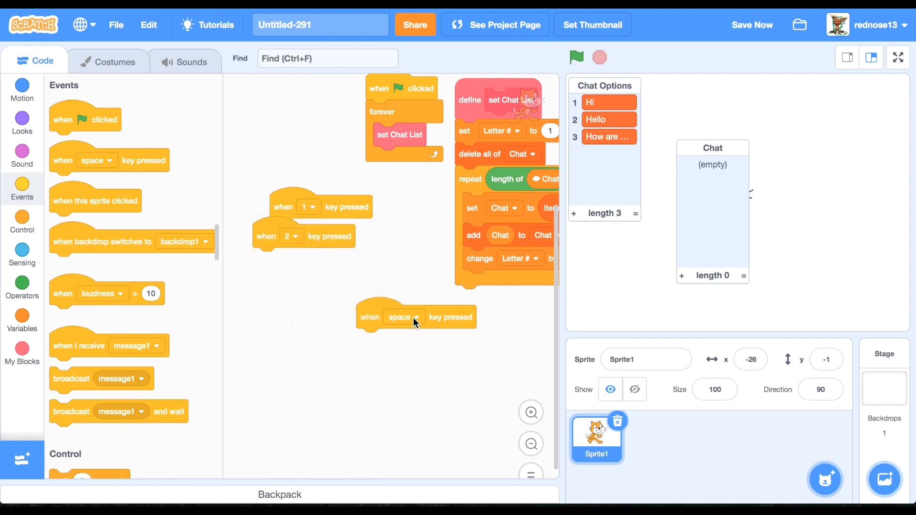
Step: Set the third hat to key 3 and add set Chat # under the key 1 script
{"action": "left_click", "coordinate": [416, 318]}
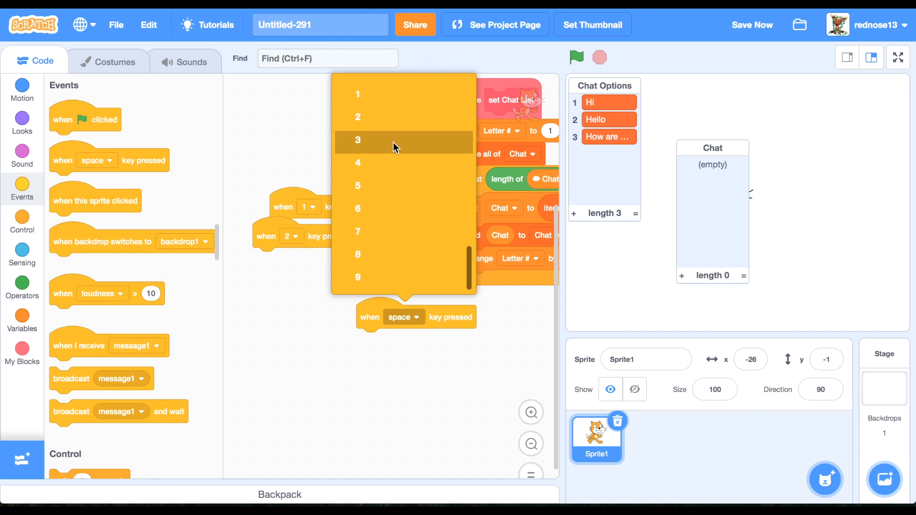
{"action": "left_click", "coordinate": [357, 140]}
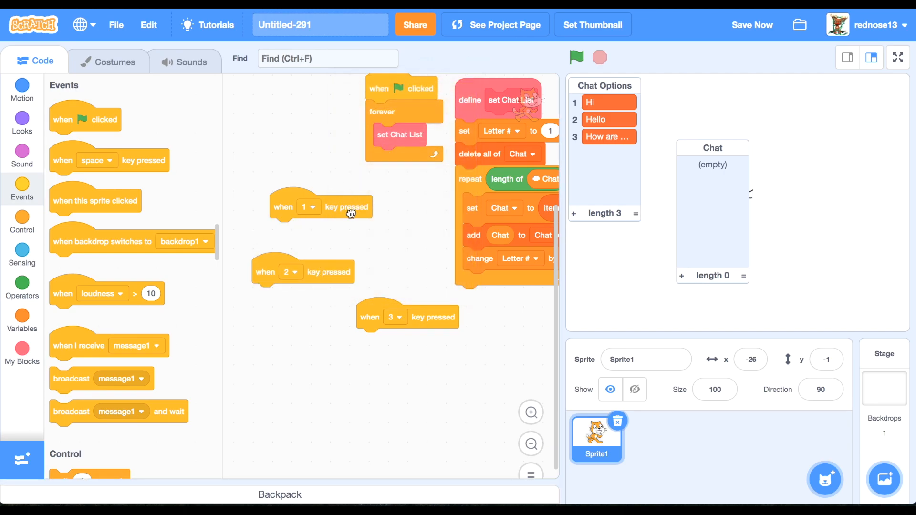
{"action": "left_click", "coordinate": [21, 286]}
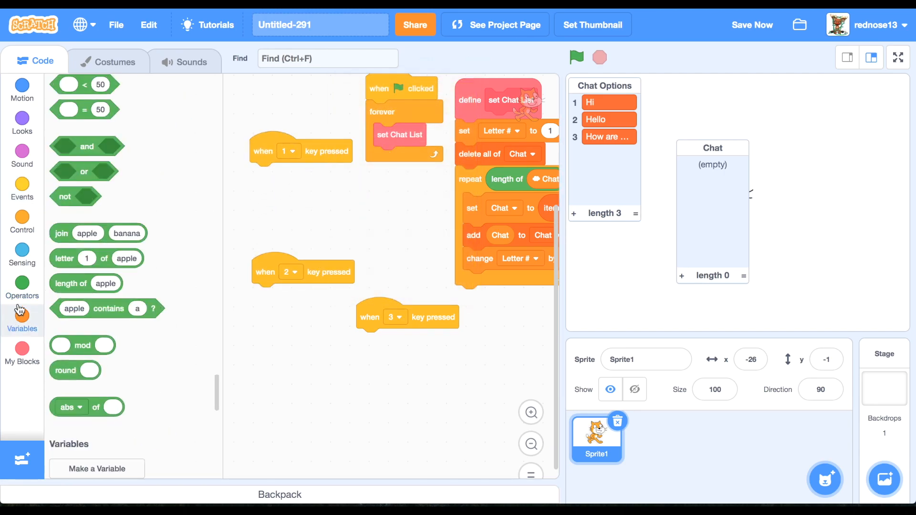
{"action": "left_click", "coordinate": [21, 321]}
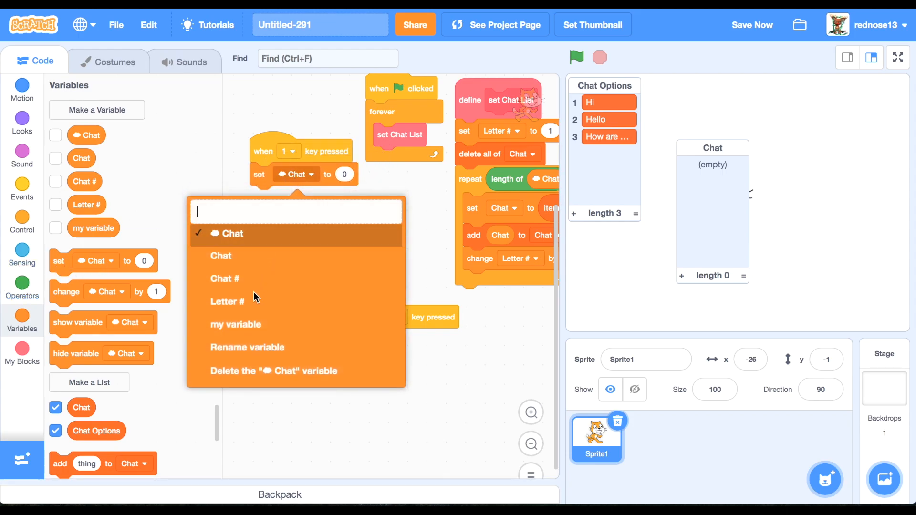
{"action": "left_click", "coordinate": [224, 279]}
{"action": "type", "text": "1"}
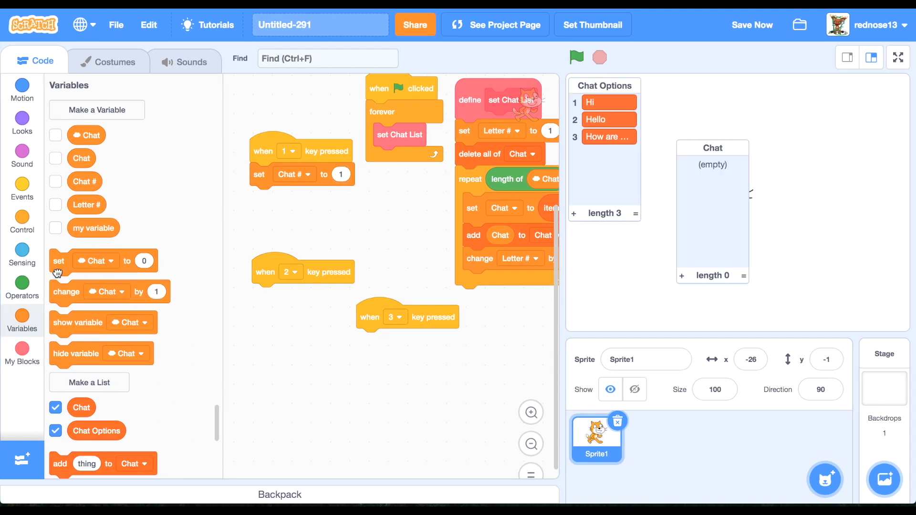
Step: Add set cloud Chat to join Chat and Chat # under the key scripts
{"action": "left_click", "coordinate": [22, 286]}
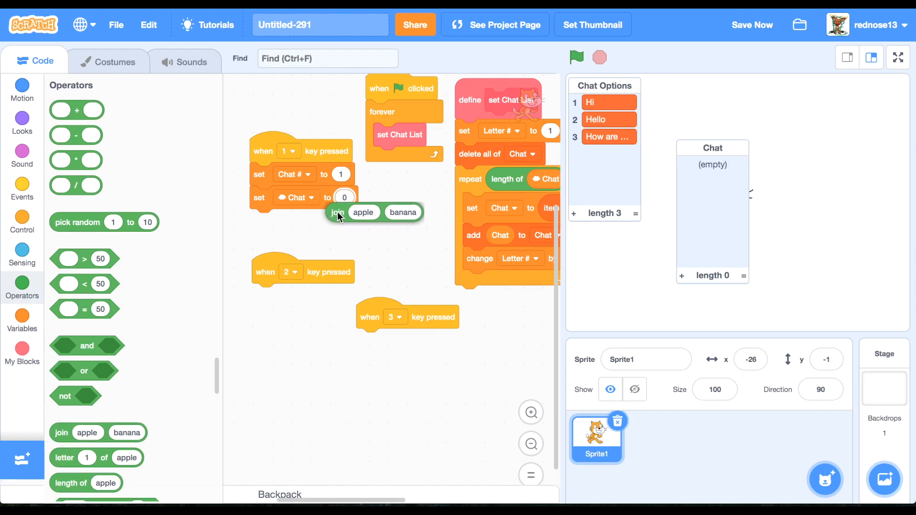
{"action": "left_click", "coordinate": [21, 320]}
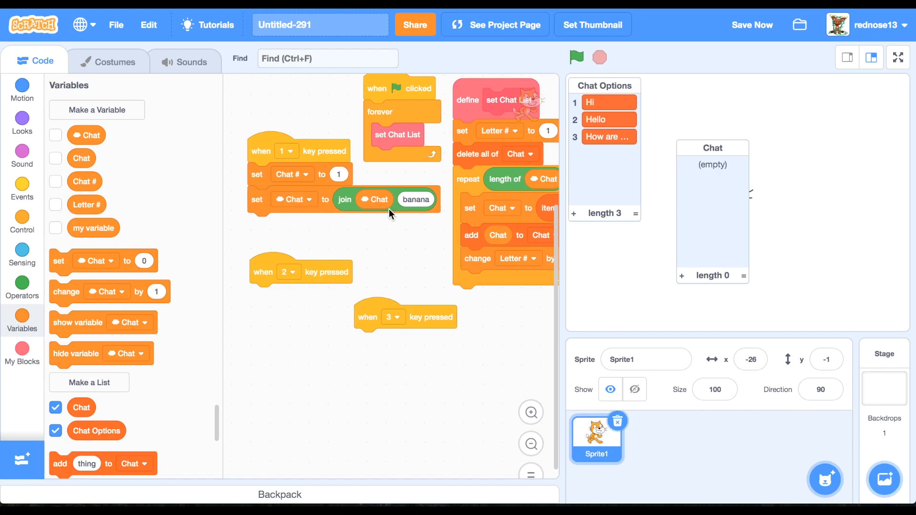
{"action": "left_click", "coordinate": [22, 286]}
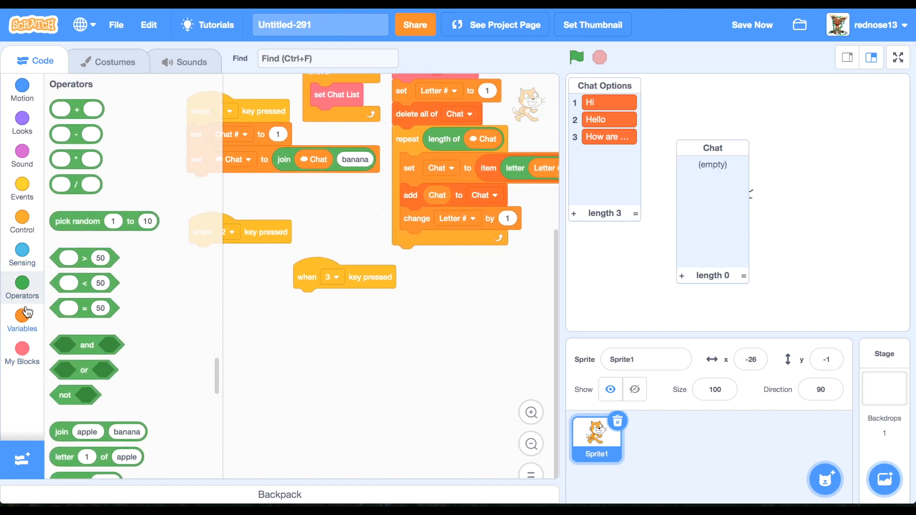
{"action": "left_click", "coordinate": [22, 321]}
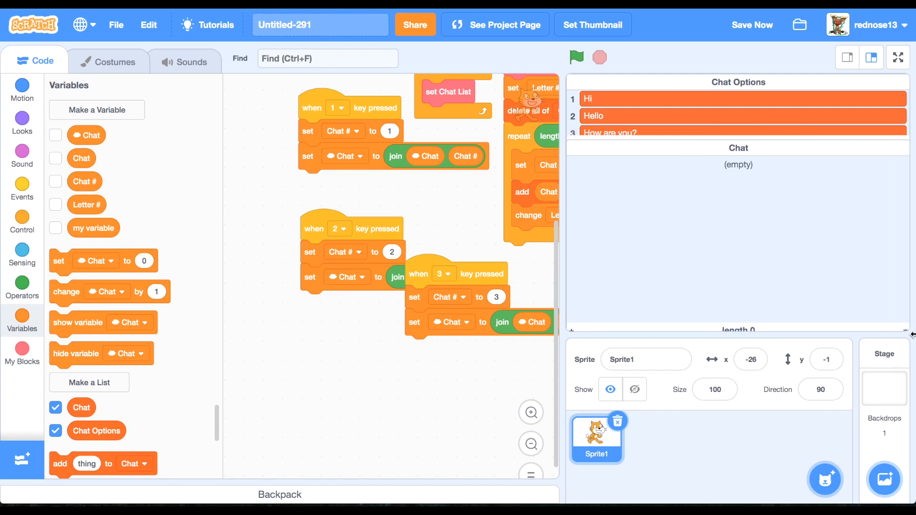
Step: Save the project and view it full screen from its project page
{"action": "left_click", "coordinate": [752, 24]}
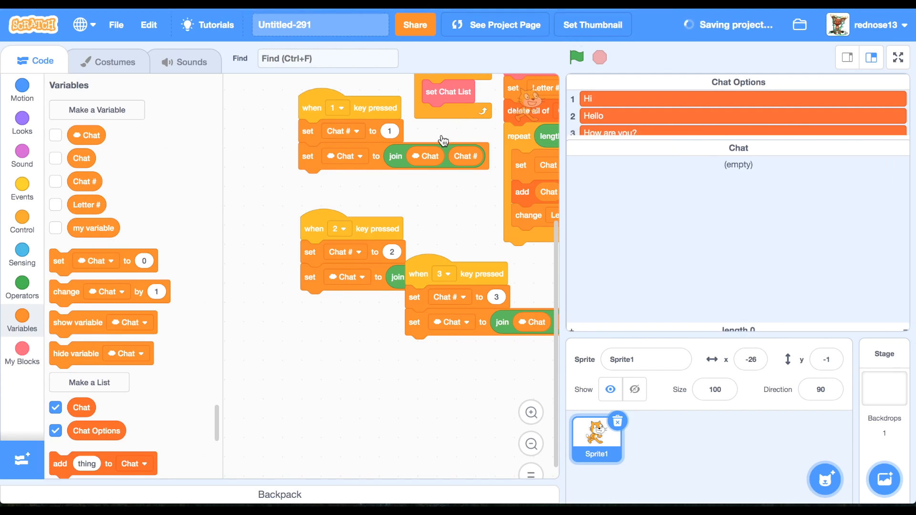
{"action": "left_click", "coordinate": [501, 24]}
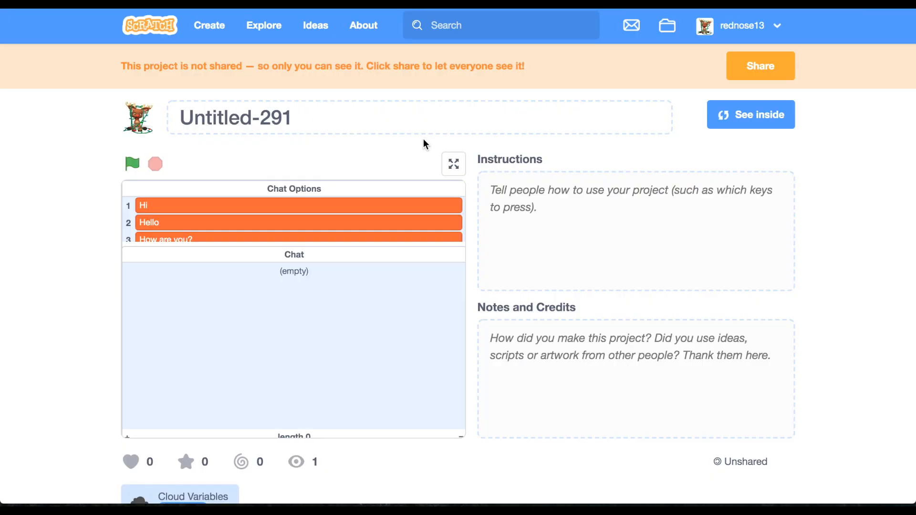
{"action": "left_click", "coordinate": [453, 164]}
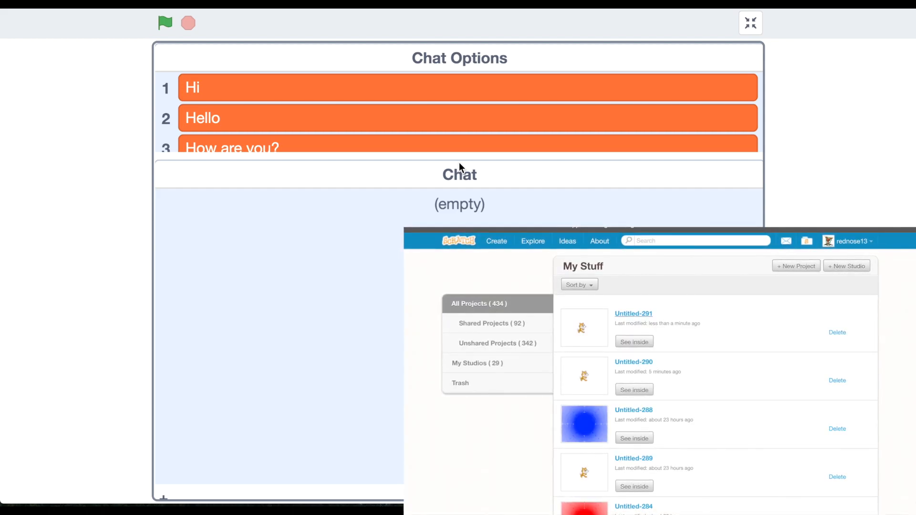
Step: Start the project in both windows with the green flag to populate the Chat list
{"action": "left_click", "coordinate": [632, 313]}
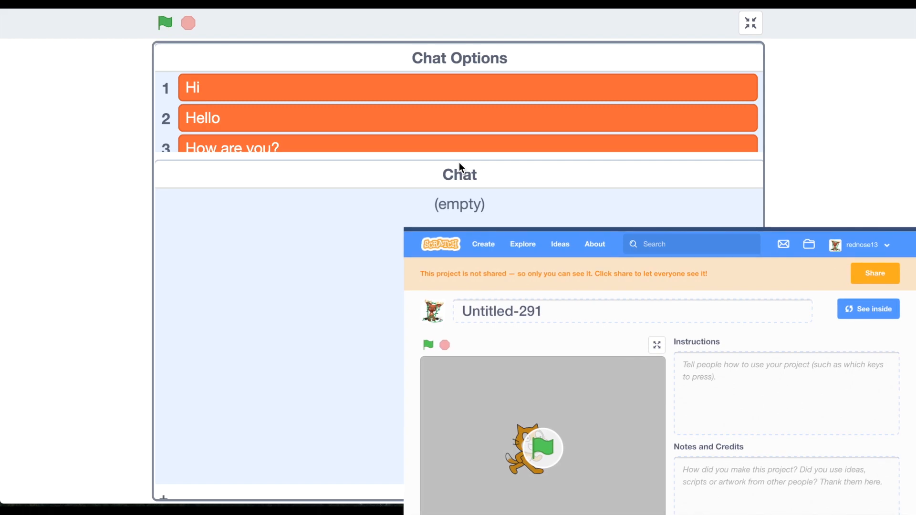
{"action": "left_click", "coordinate": [164, 23]}
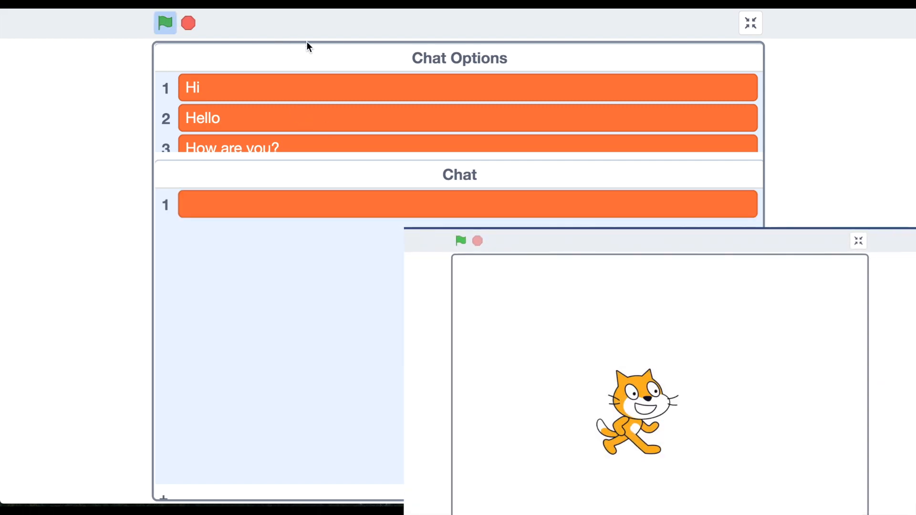
{"action": "left_click", "coordinate": [461, 240]}
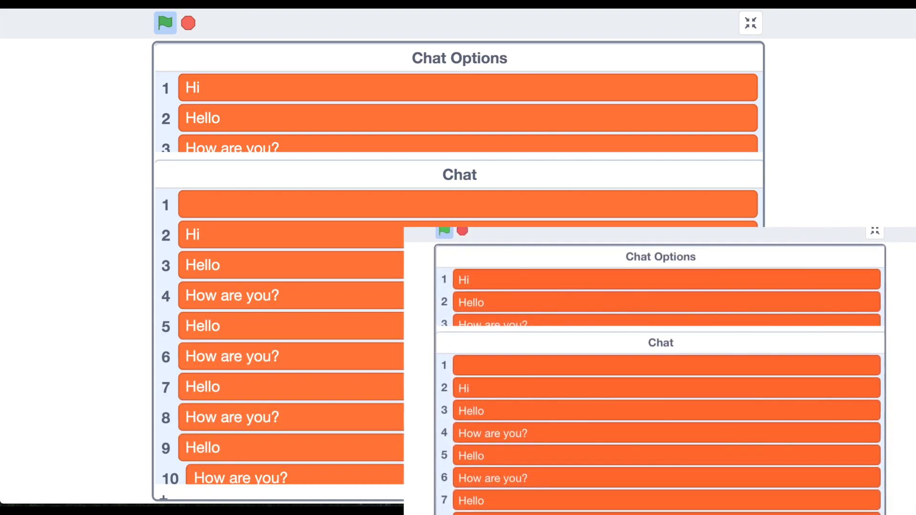
{"action": "scroll", "scroll_direction": "down", "scroll_amount": 3}
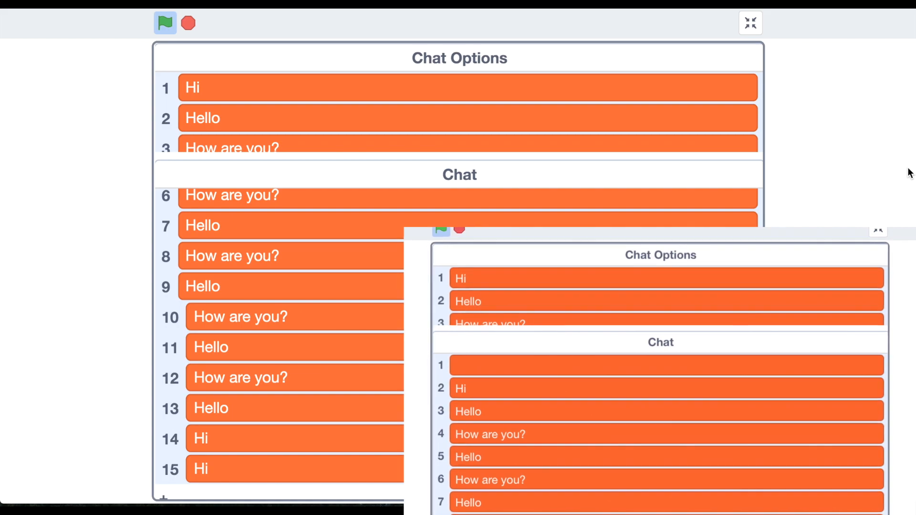